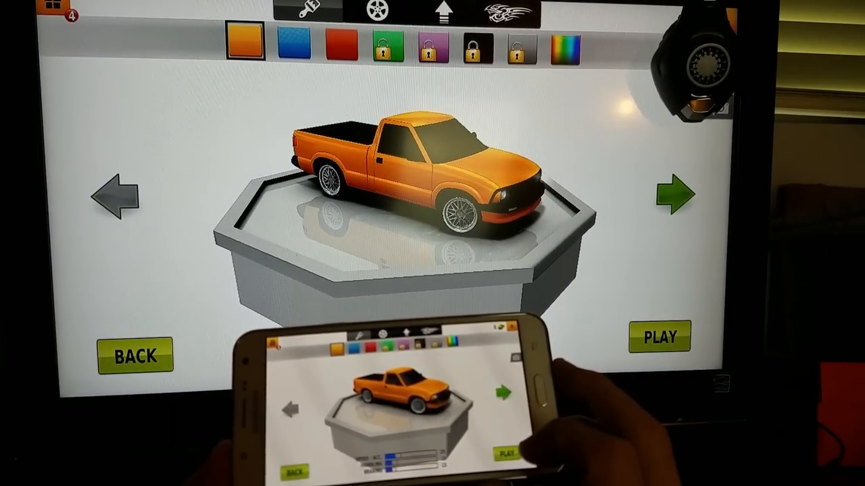
Start the race with the orange pickup, then lower the Media volume partway.
click(660, 336)
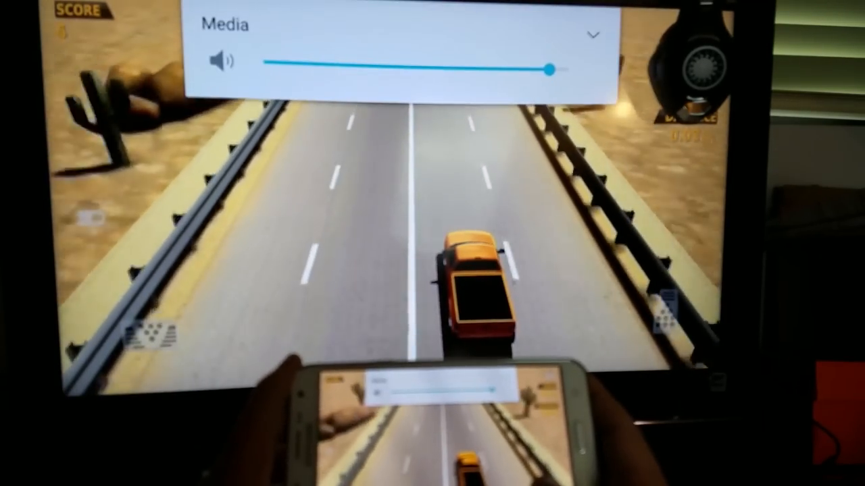
drag(552, 68, 452, 68)
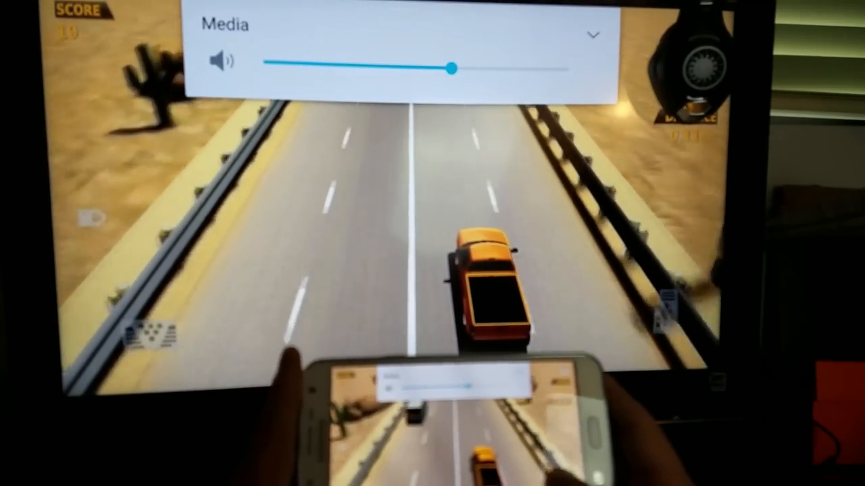